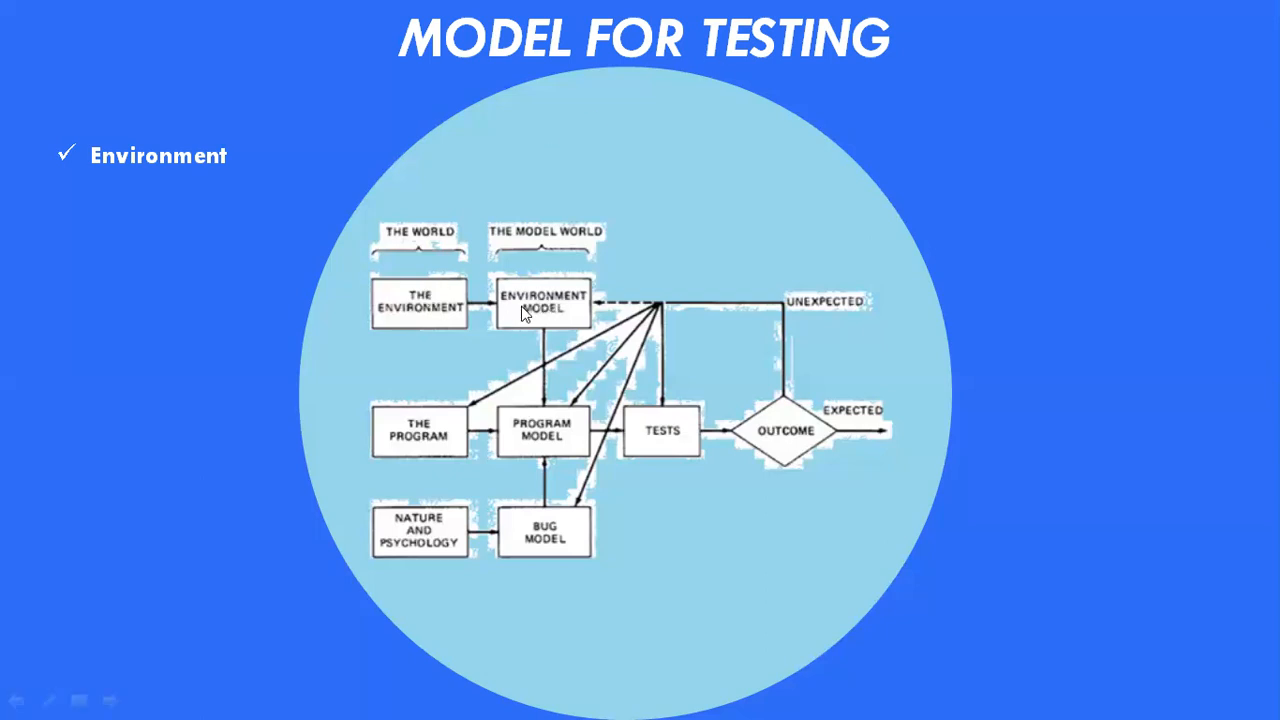
mouse_move(550, 310)
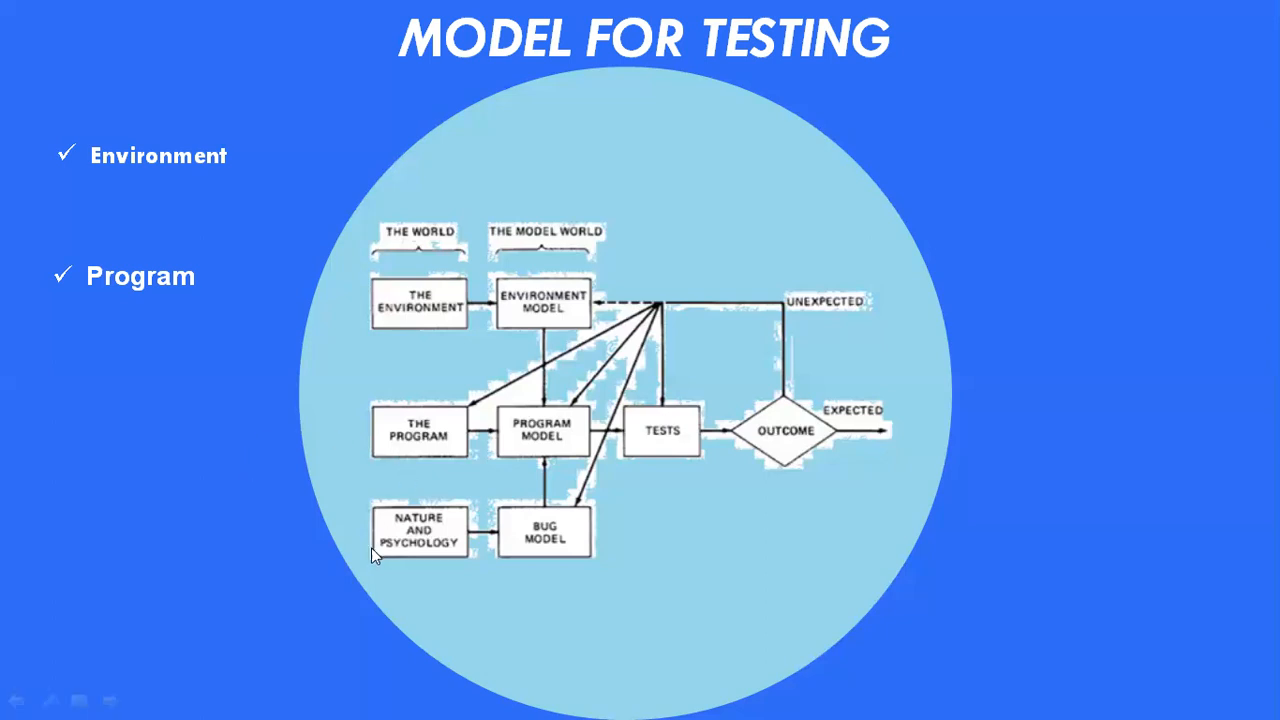
mouse_move(436, 558)
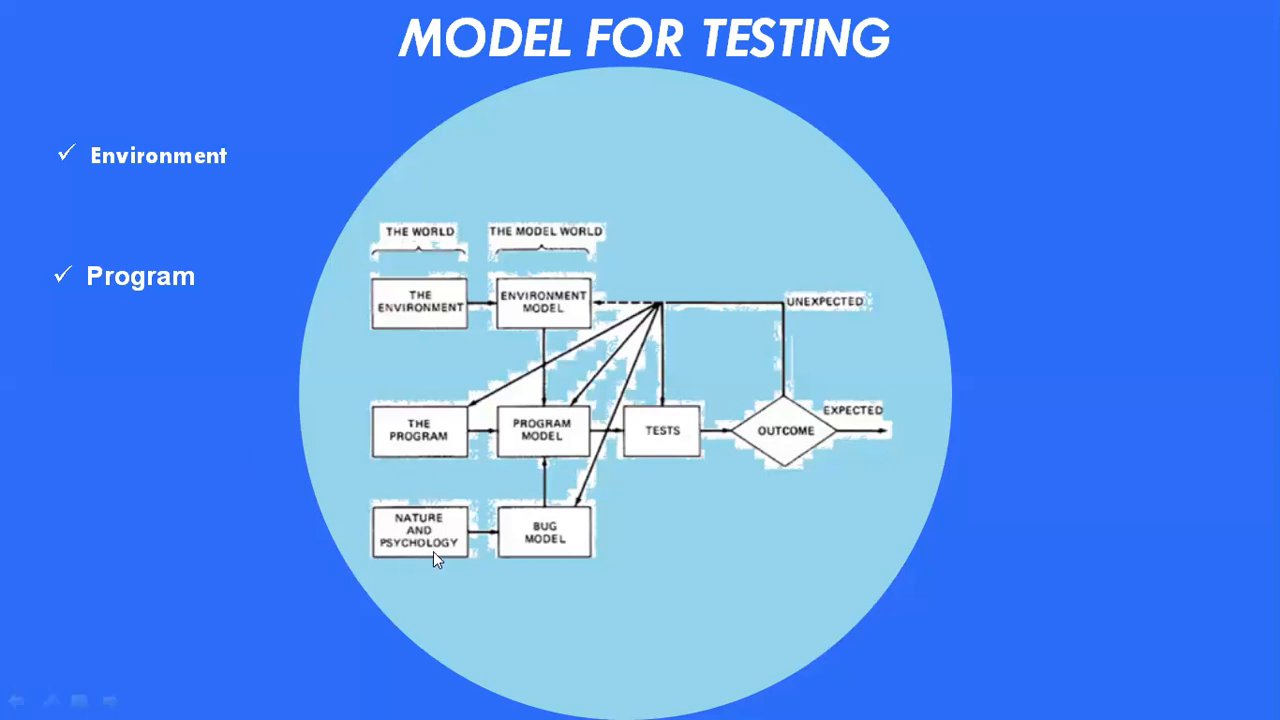
mouse_move(430, 557)
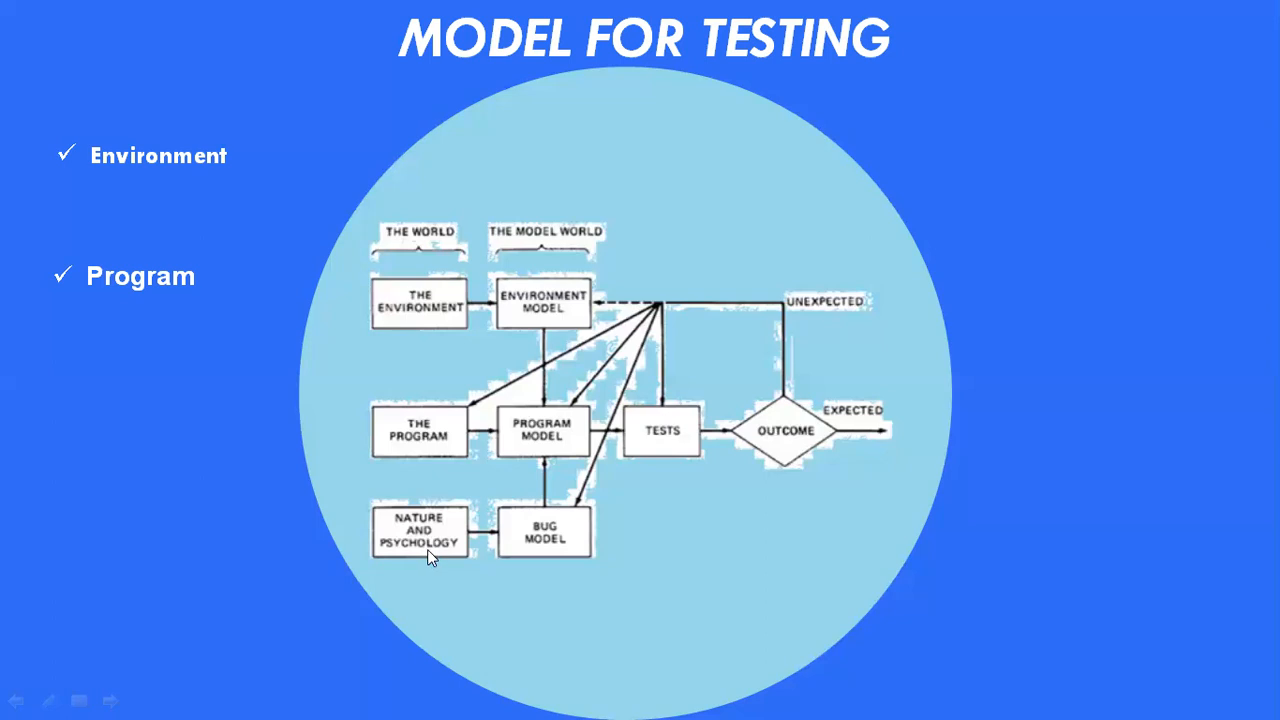
mouse_move(445, 545)
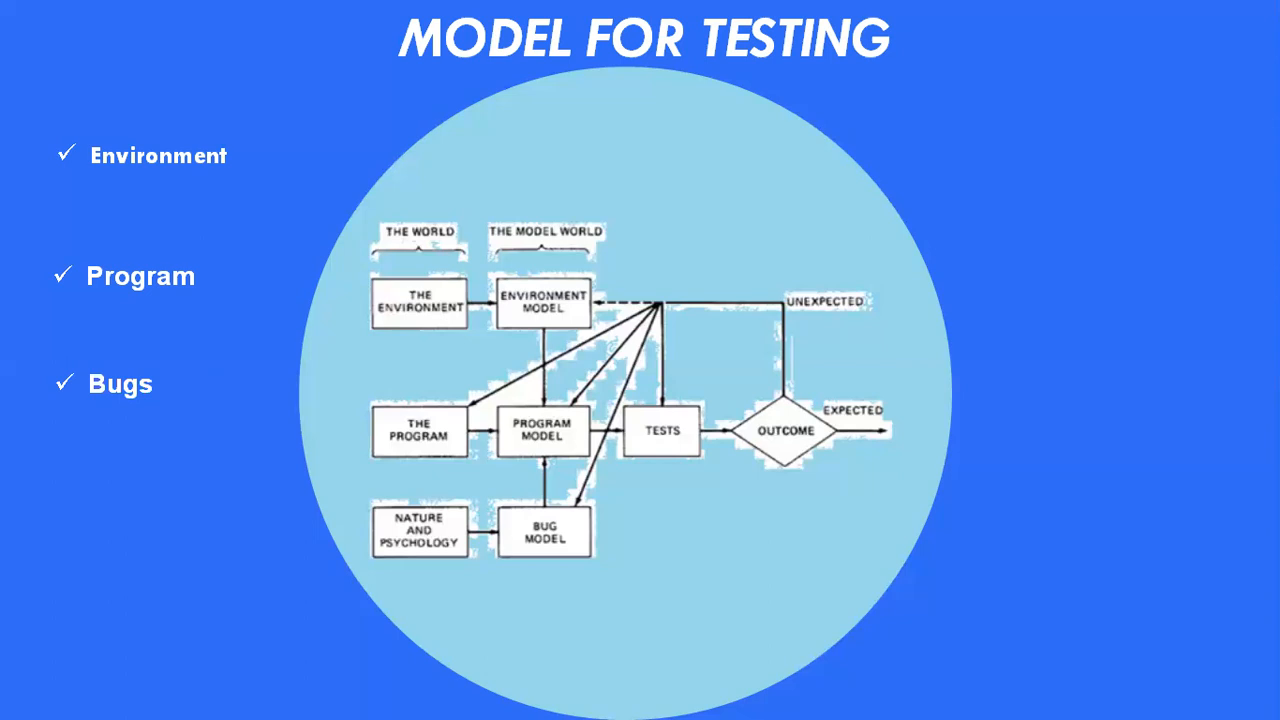
mouse_move(182, 632)
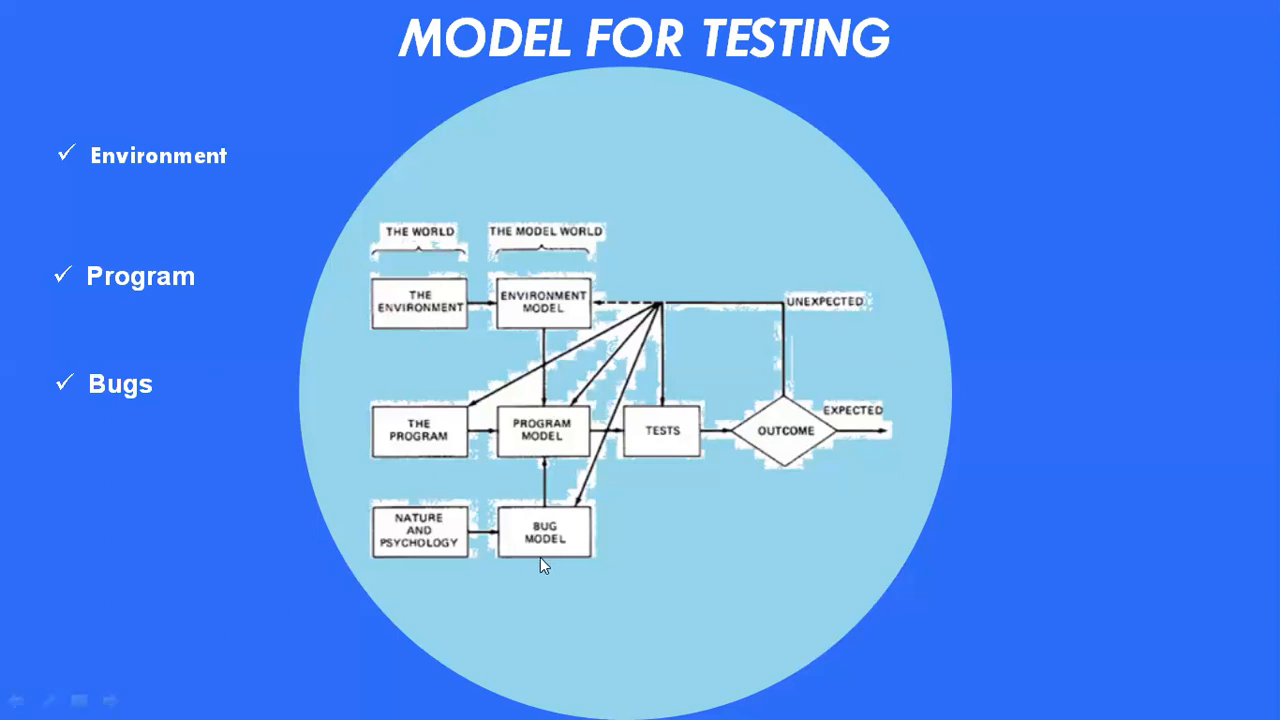
mouse_move(539, 572)
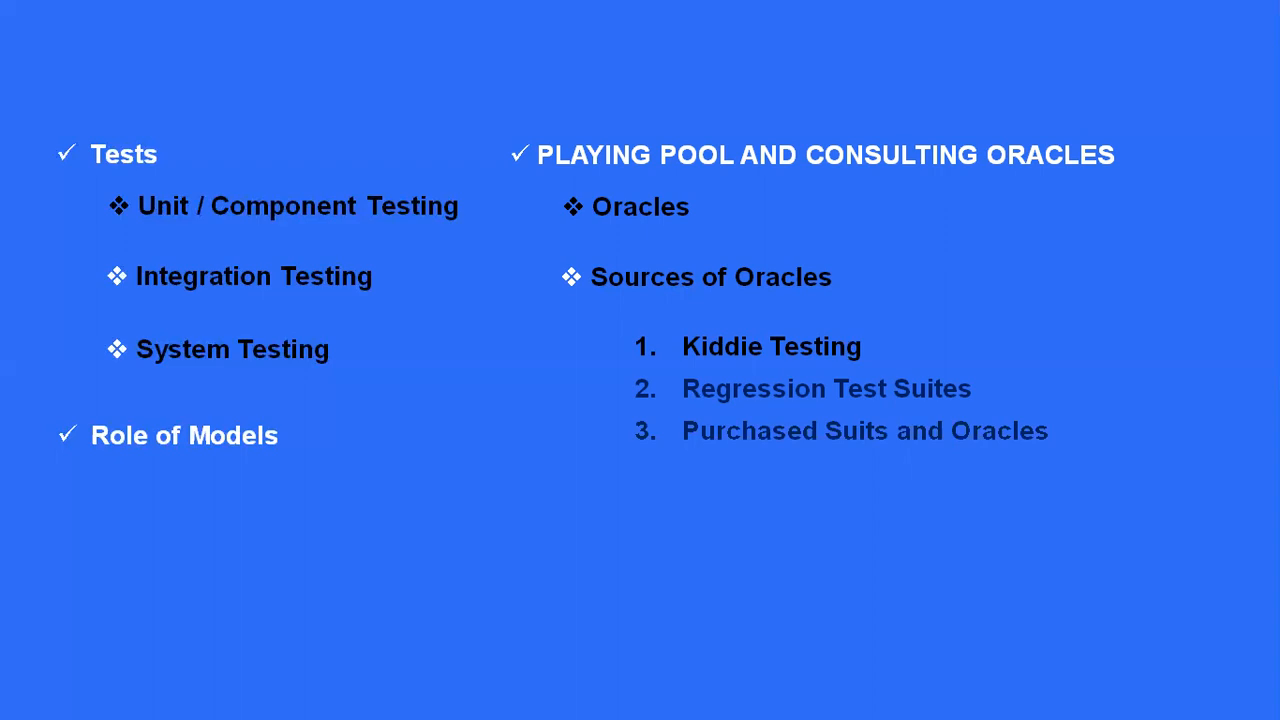
Step: Advance the slide animation to show item 4, Existing Program, below Purchased Suits and Oracles
key("right")
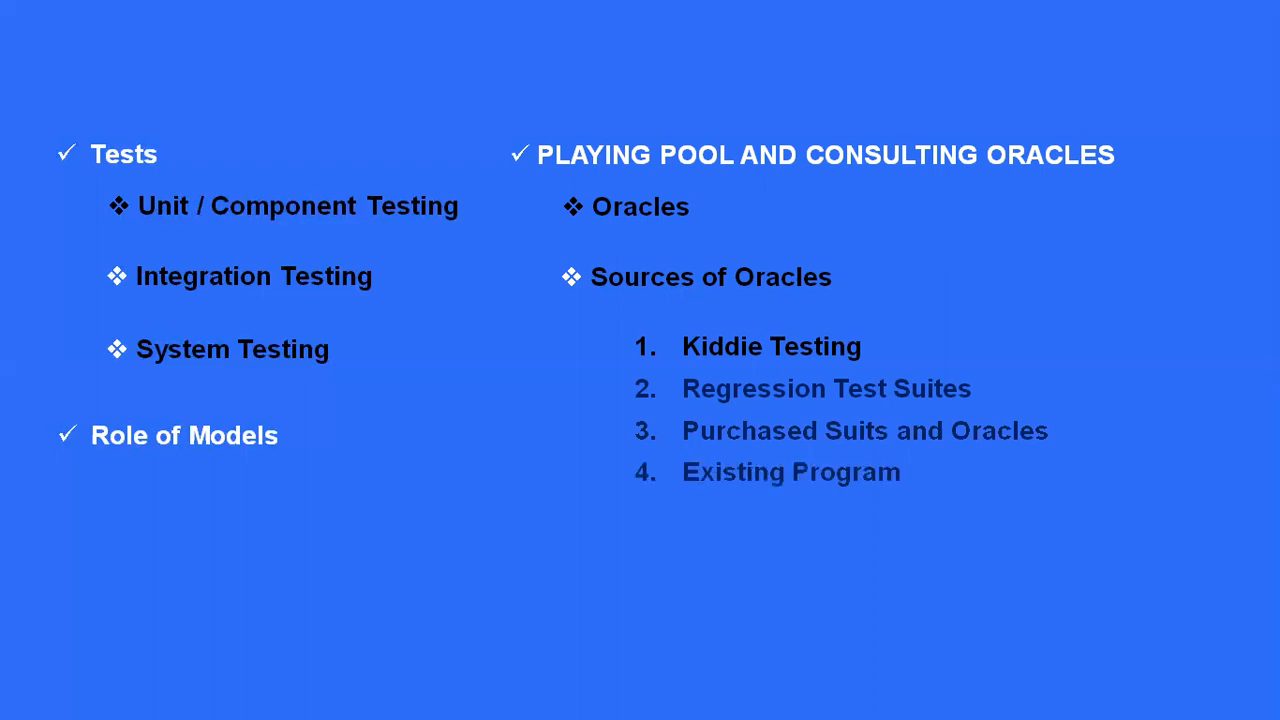